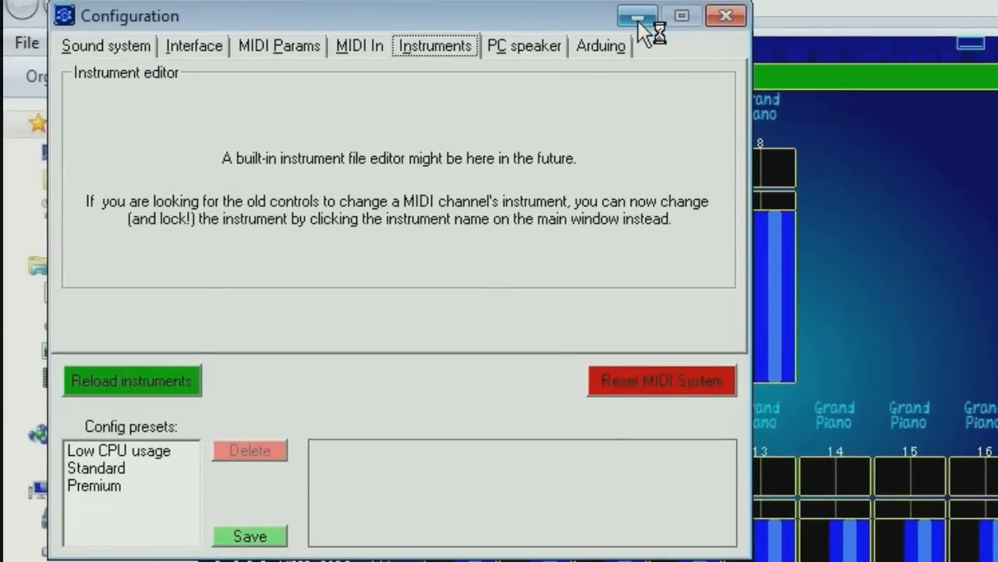
Step: Minimize the Configuration window and dismiss the instrument menu without choosing an instrument
left_click(638, 16)
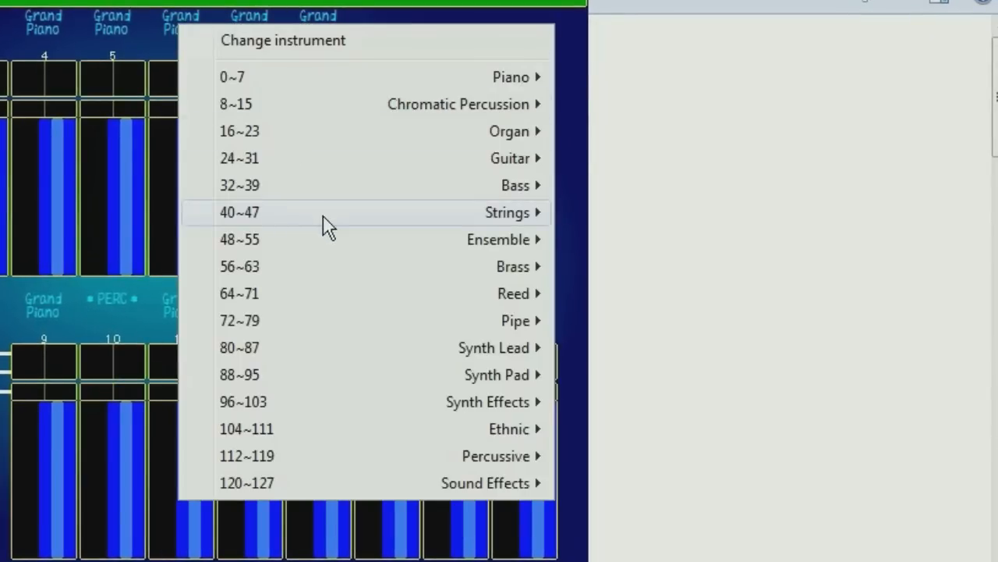
mouse_move(425, 321)
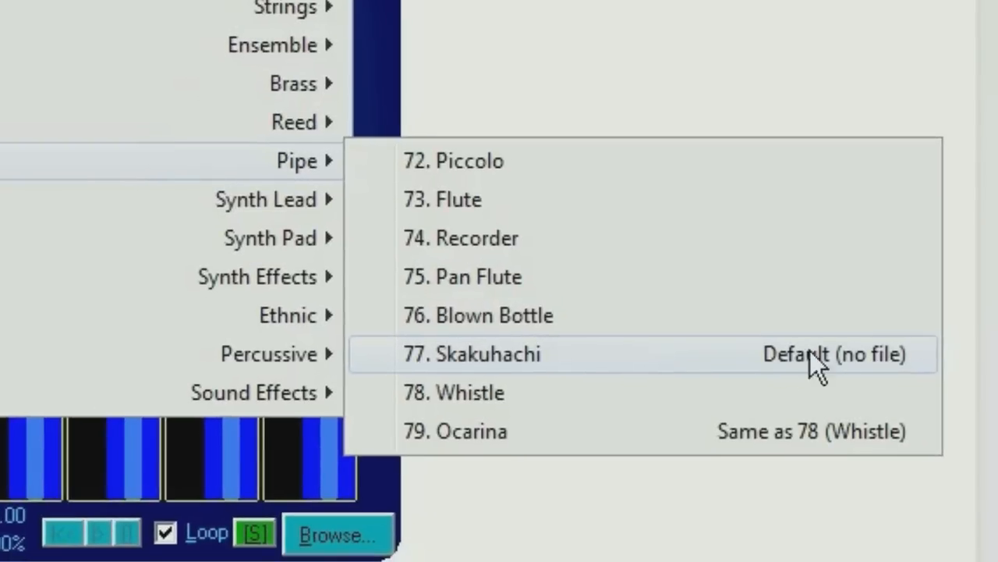
mouse_move(828, 386)
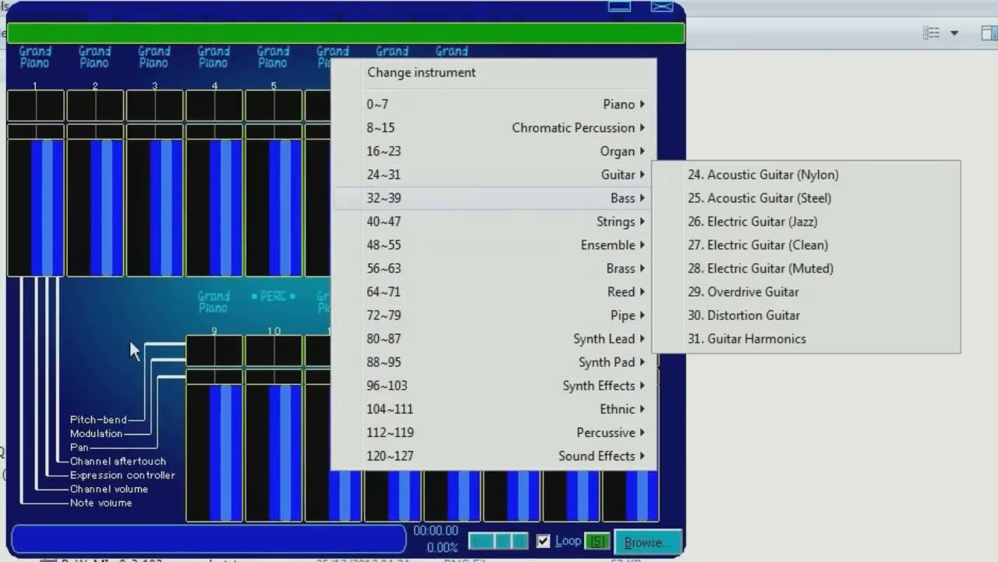
left_click(647, 539)
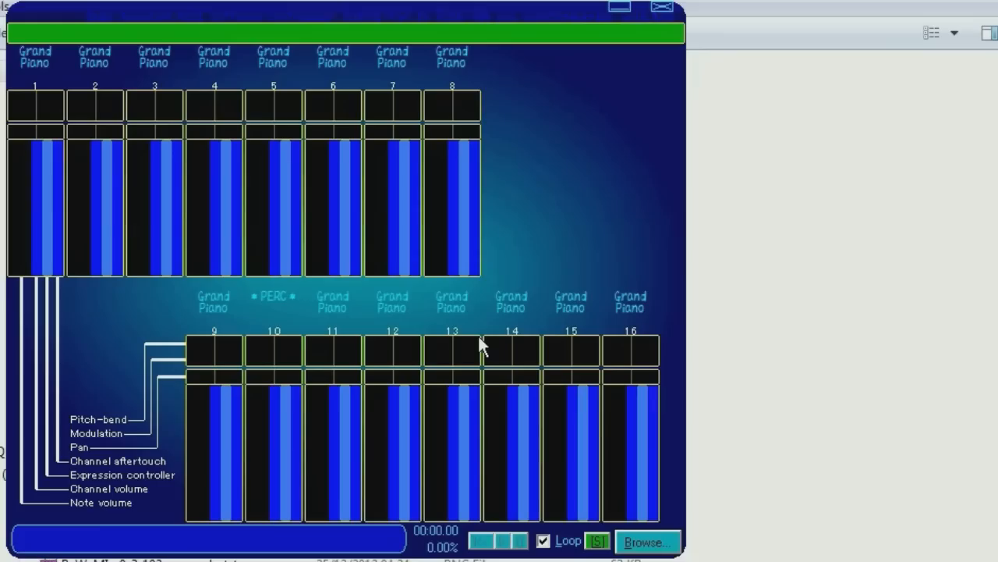
left_click(502, 539)
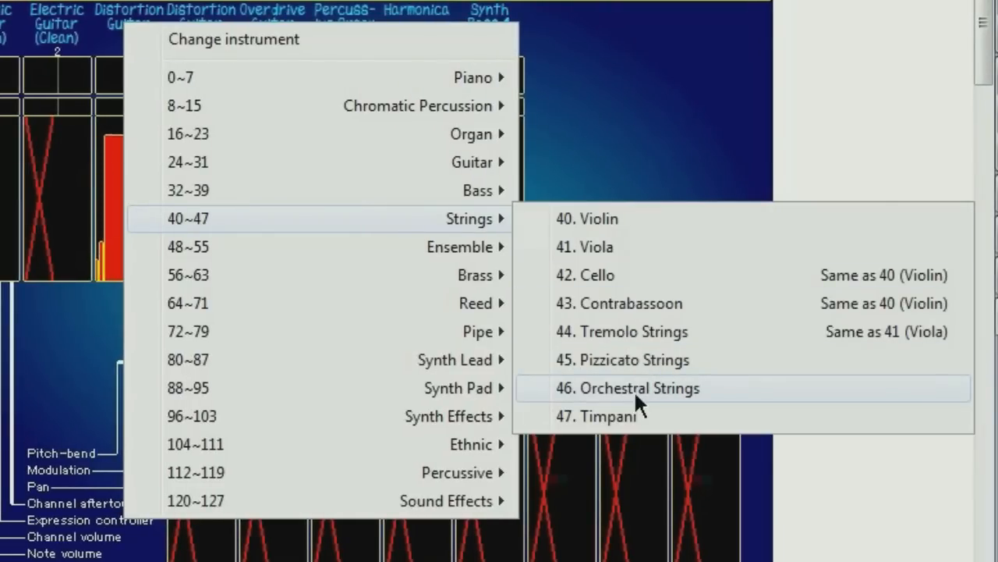
Step: Set the channel's instrument to 46. Orchestral Strings
left_click(637, 388)
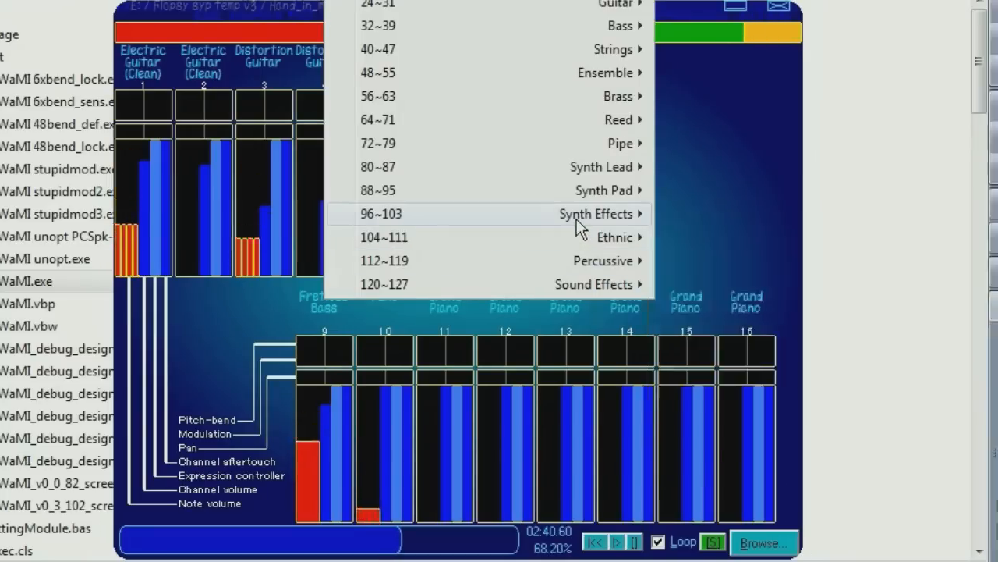
mouse_move(484, 201)
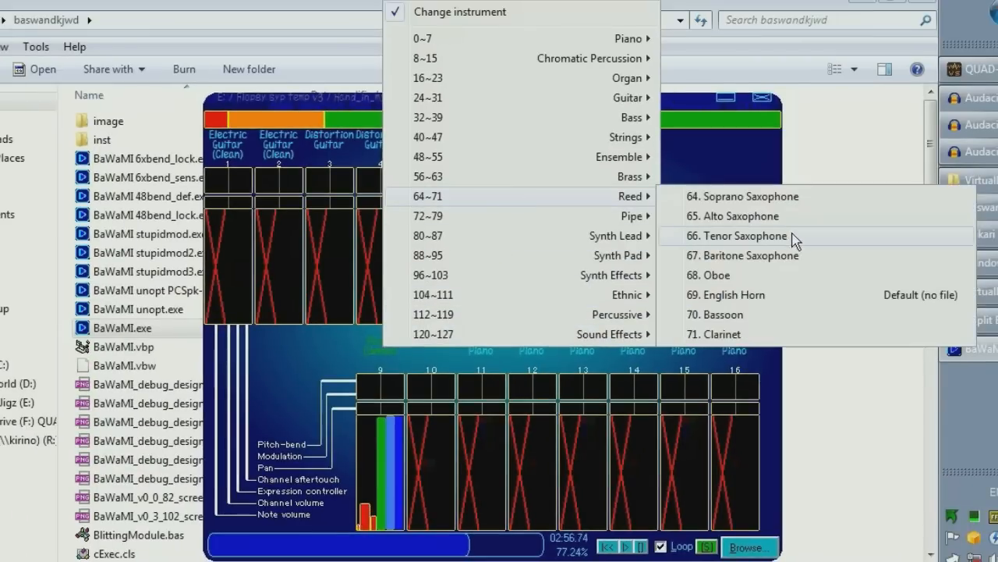
Step: Lock channel 9 to 66. Tenor Saxophone, then clear its volume override
left_click(739, 235)
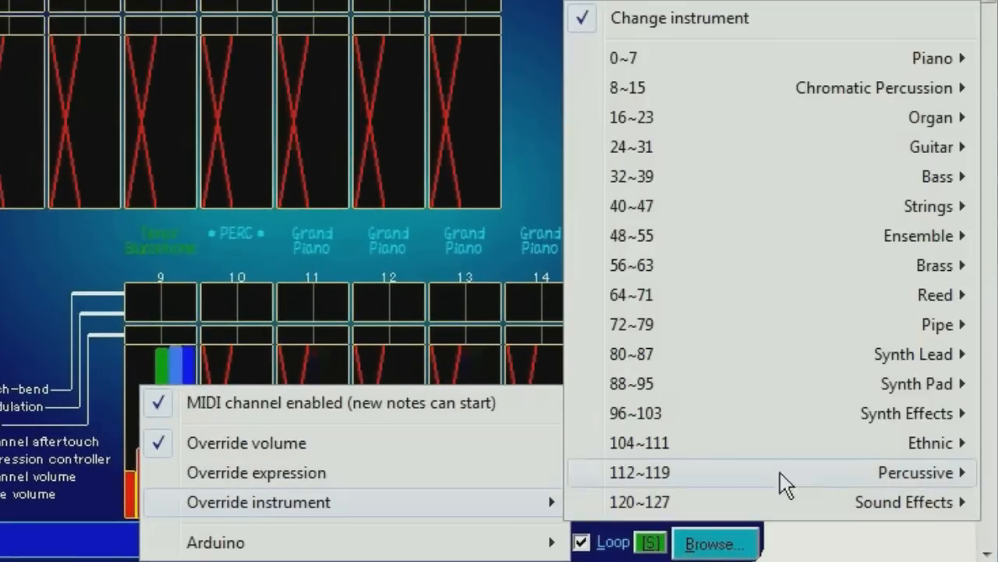
mouse_move(732, 262)
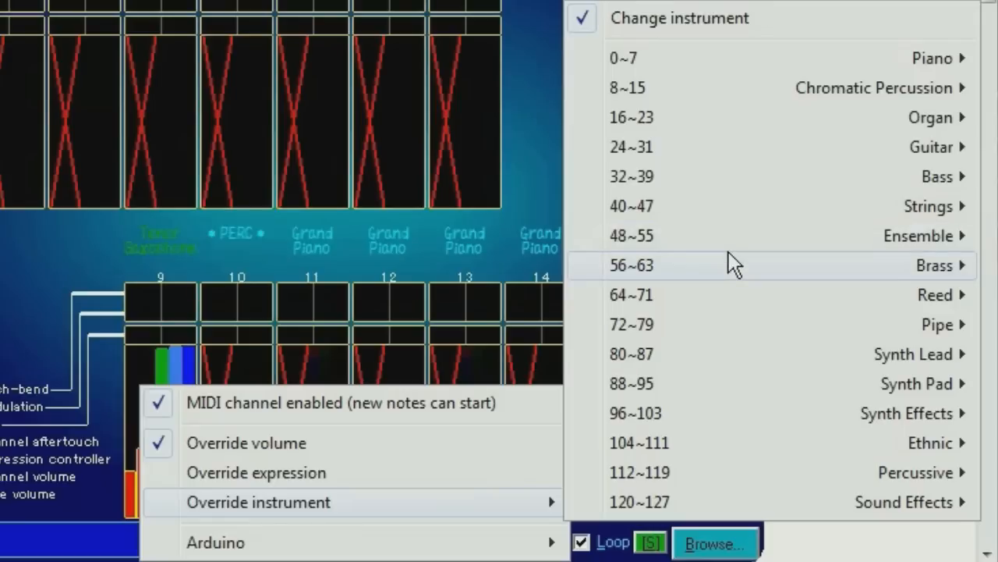
mouse_move(675, 25)
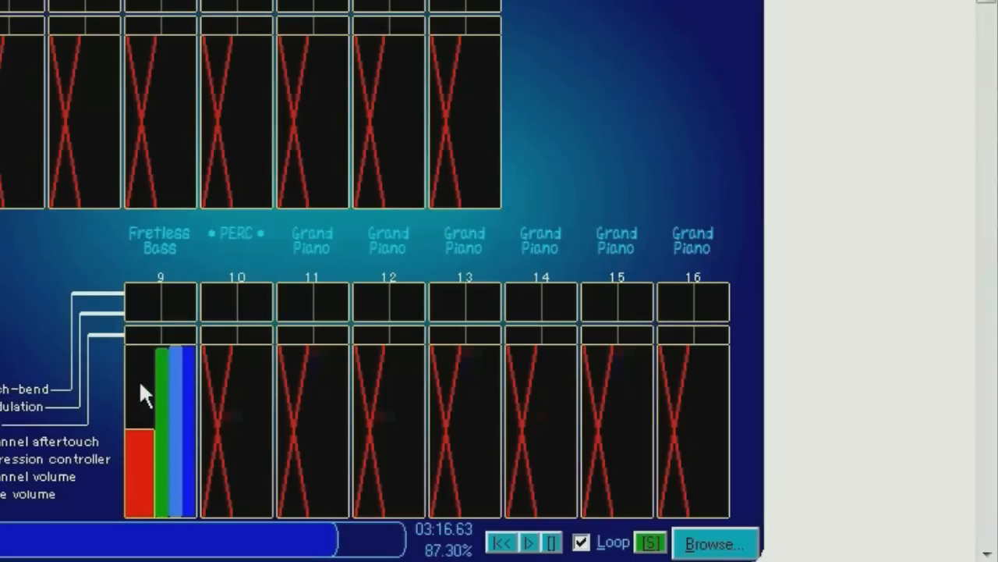
right_click(144, 394)
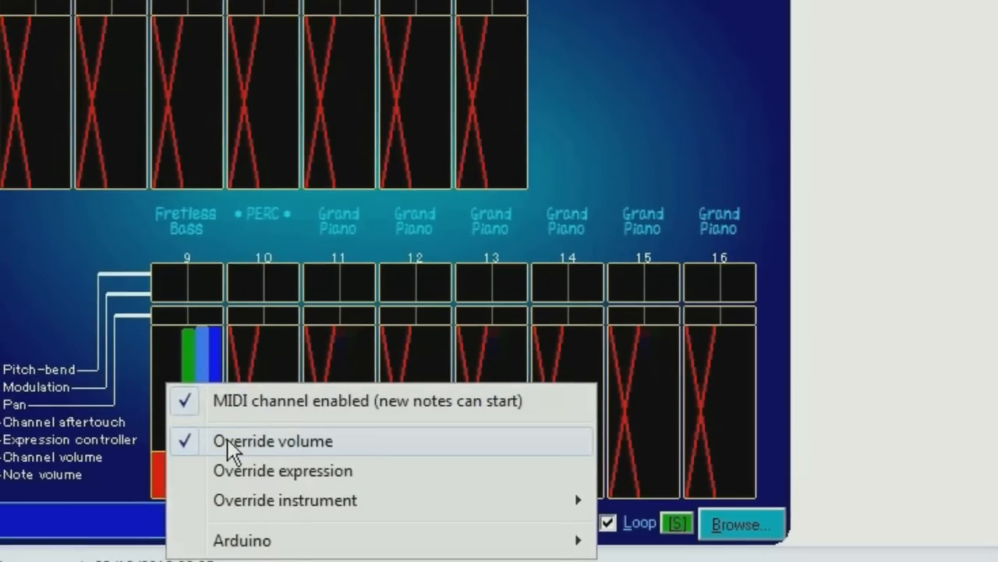
left_click(272, 441)
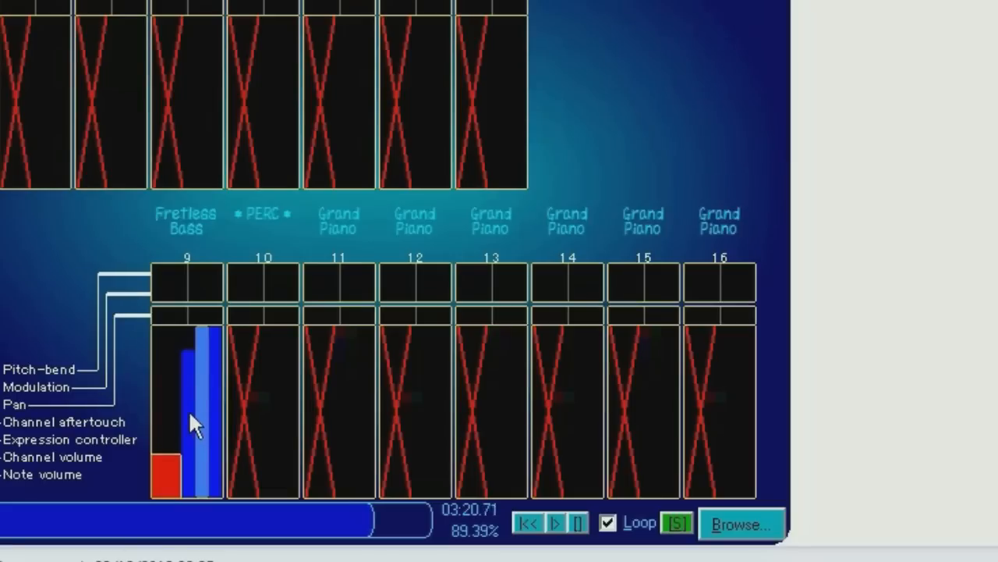
mouse_move(251, 147)
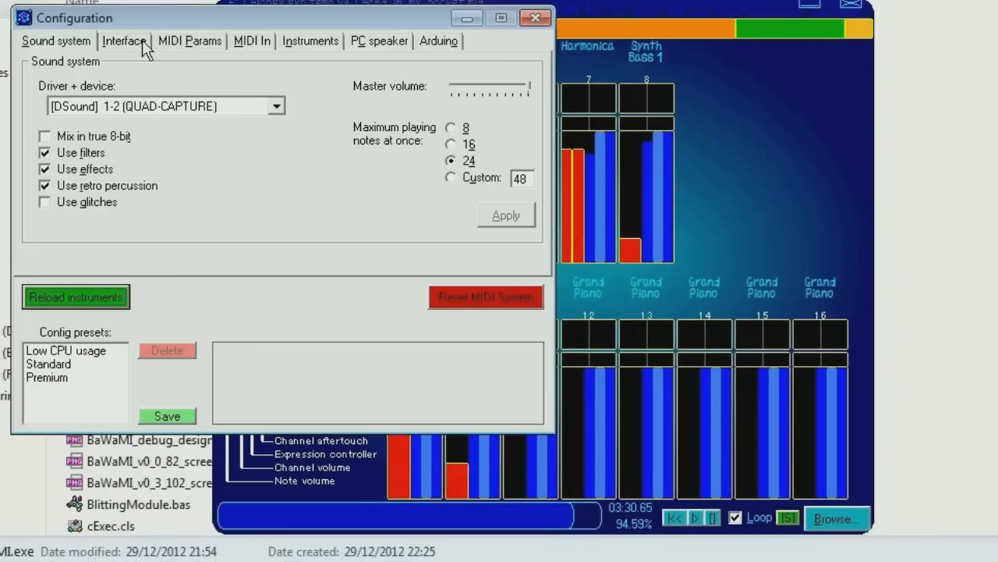
Step: Untick 'Unmute all MIDI channels' on the Interface tab and load another MIDI song
left_click(128, 40)
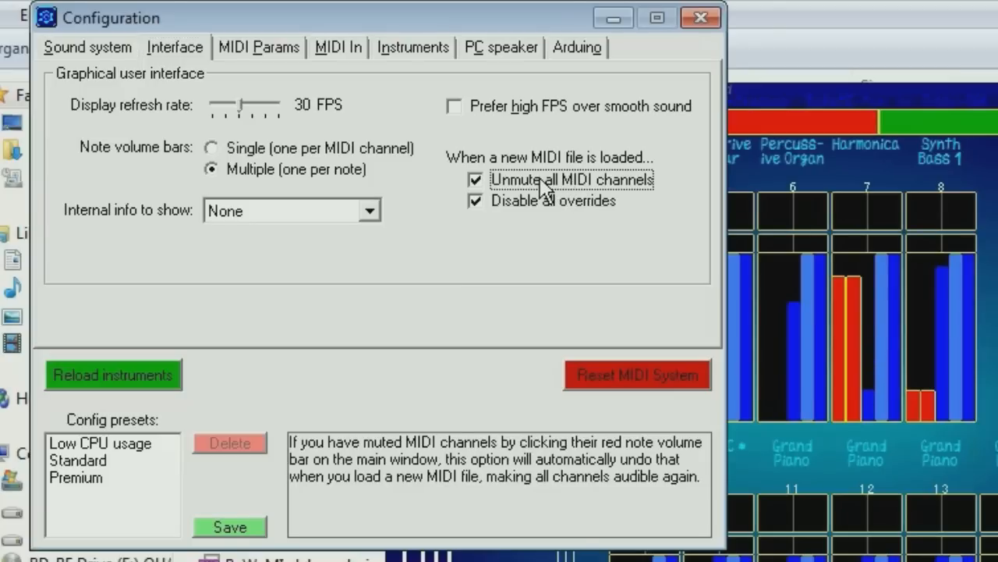
left_click(473, 179)
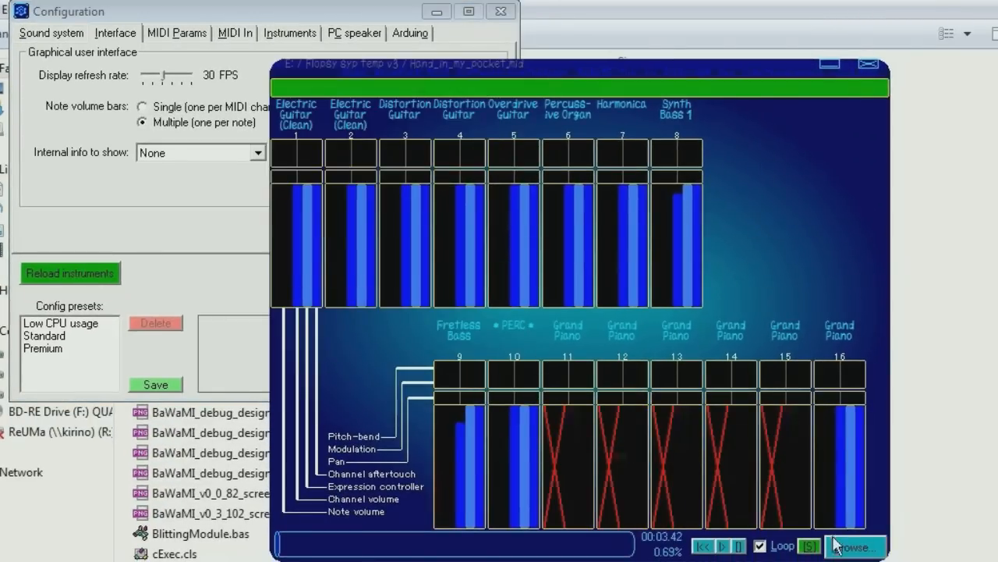
left_click(856, 543)
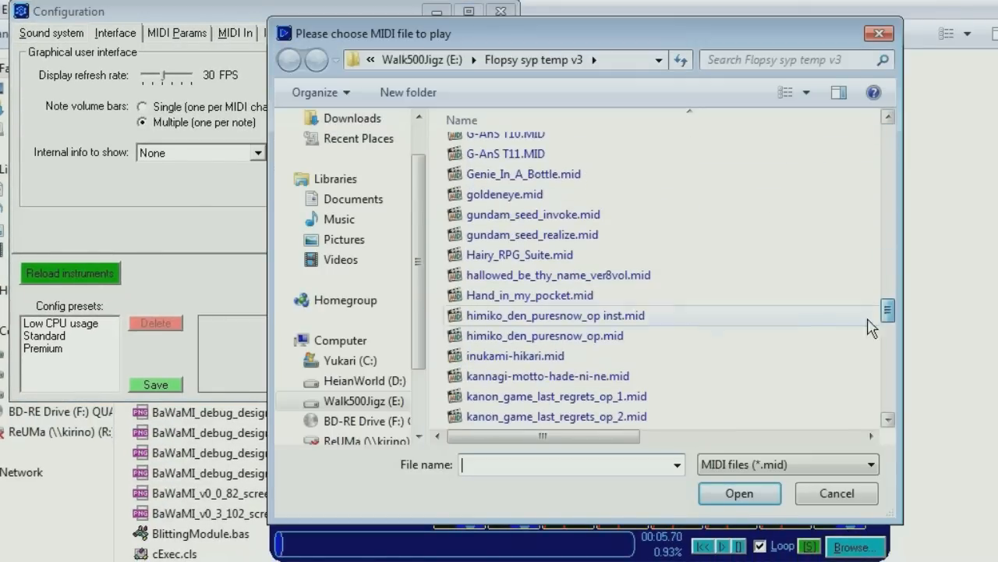
double_click(516, 355)
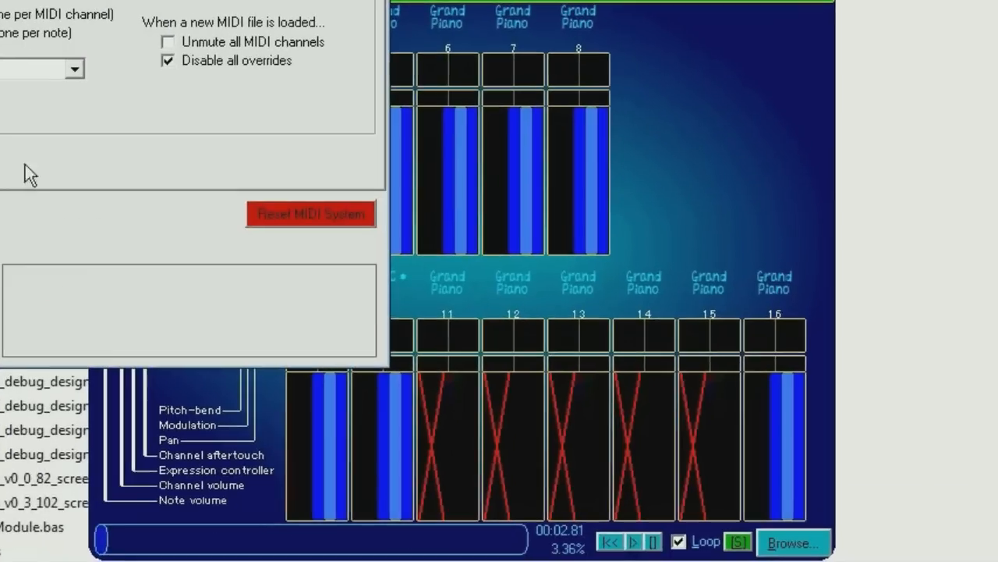
mouse_move(250, 68)
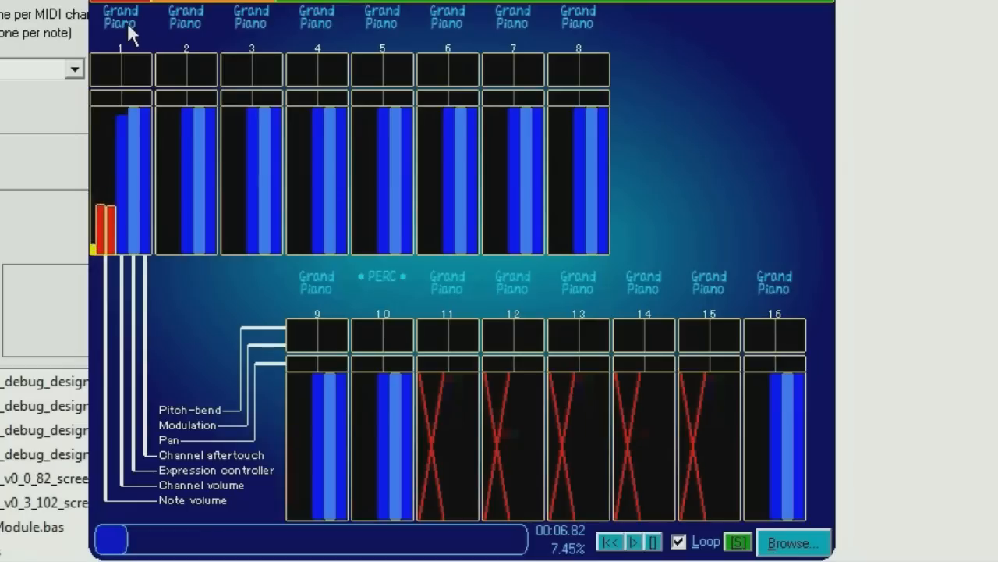
Step: Lock channel 1 to Music Box and untick 'Disable all overrides' for new files
right_click(129, 27)
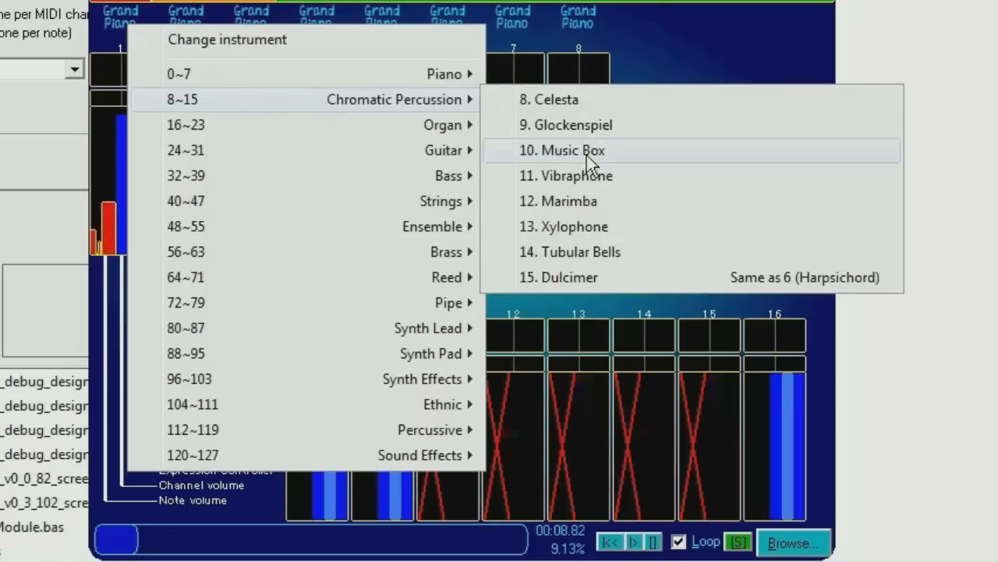
left_click(565, 125)
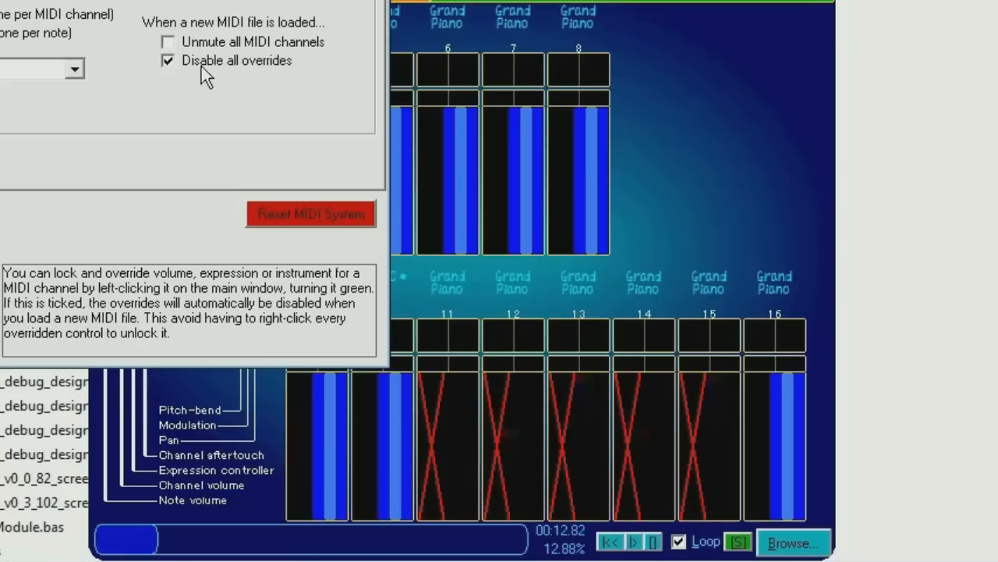
left_click(166, 60)
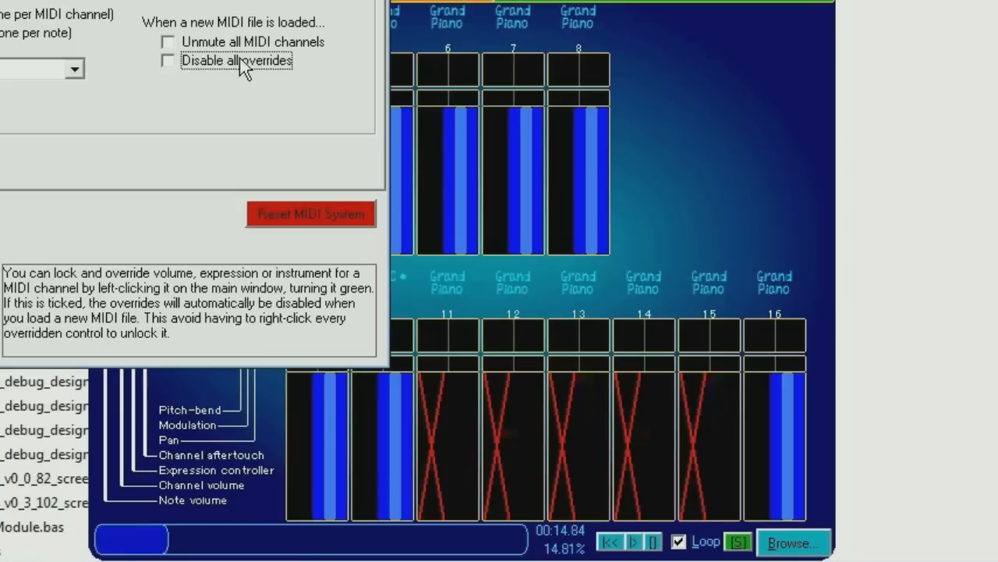
left_click(795, 540)
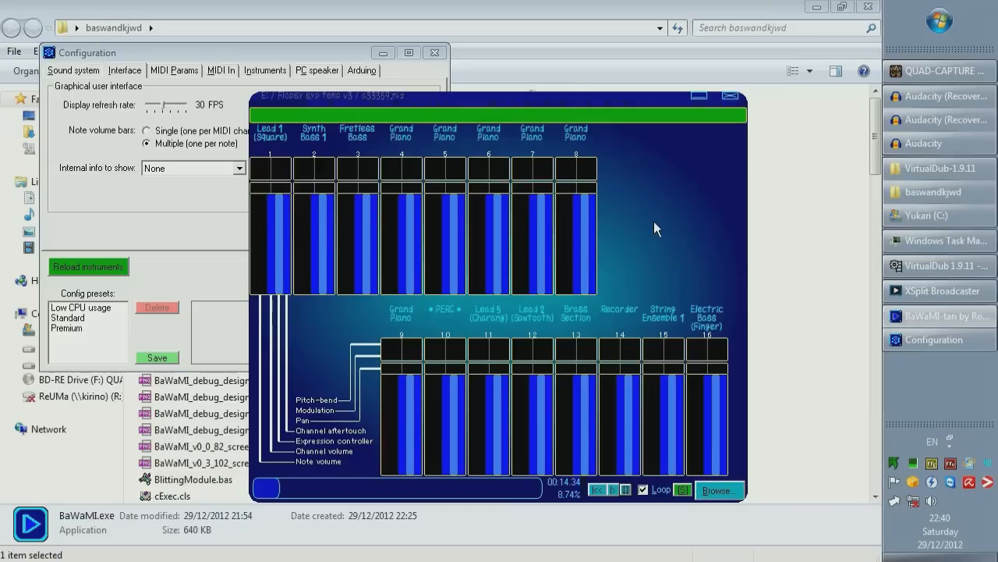
mouse_move(640, 239)
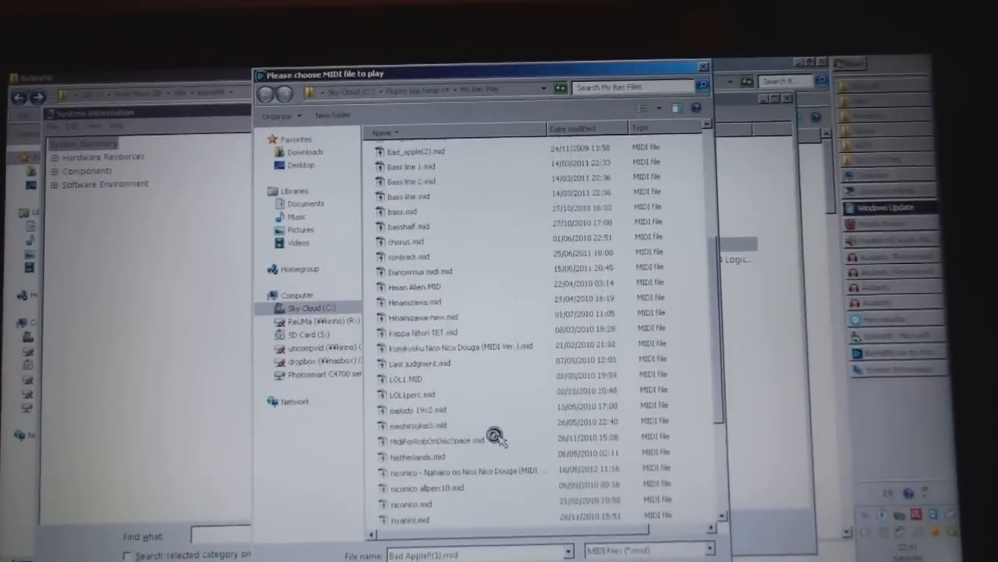
Step: Load another .mid song and lower the Sound system master volume to 35
scroll("down", 3)
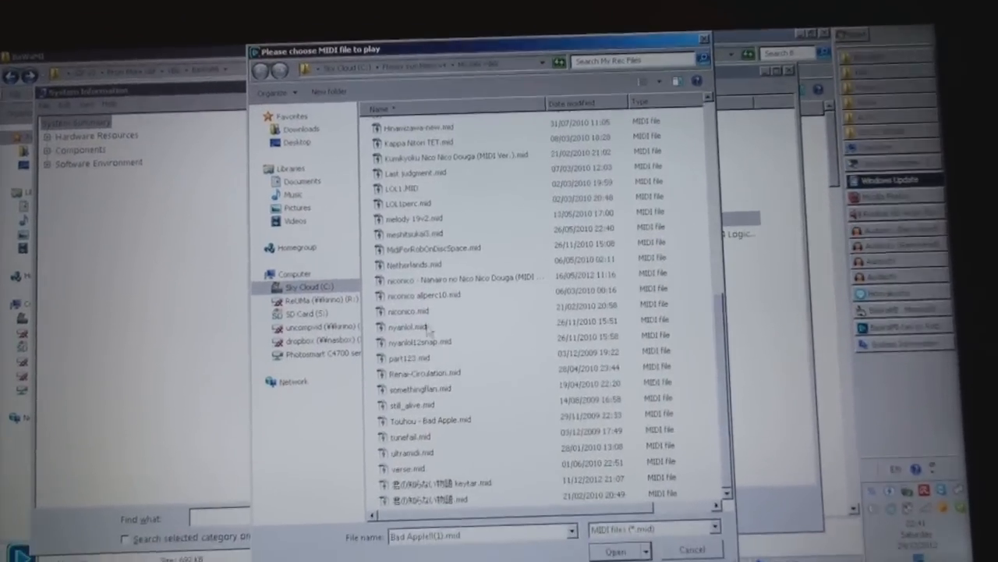
left_click(614, 548)
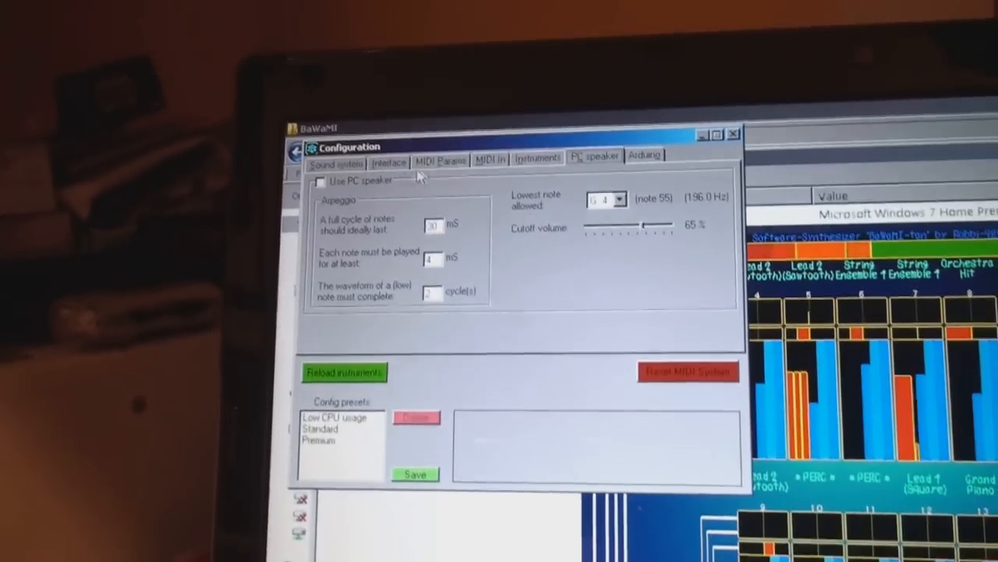
left_click(322, 181)
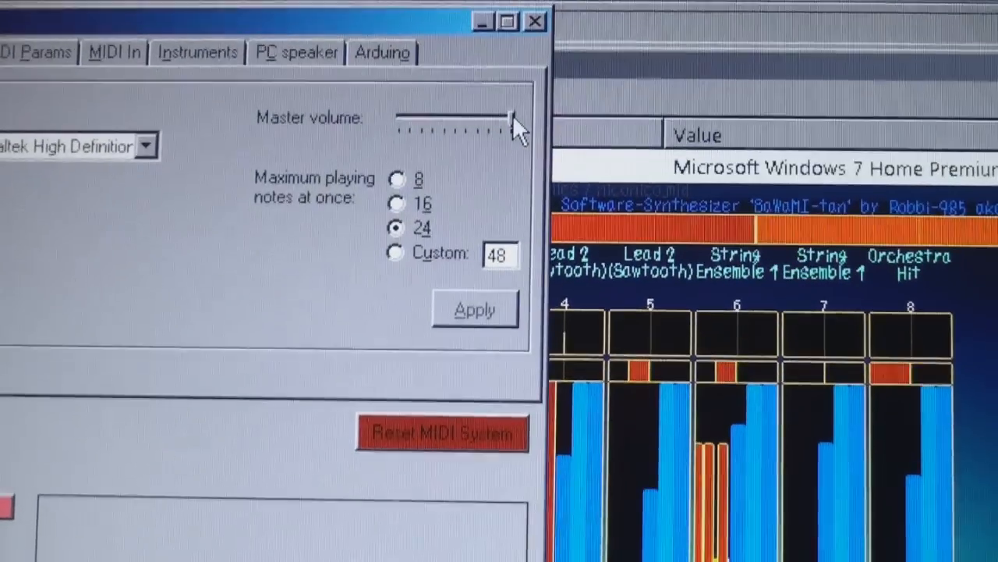
left_click_drag(491, 117, 367, 82)
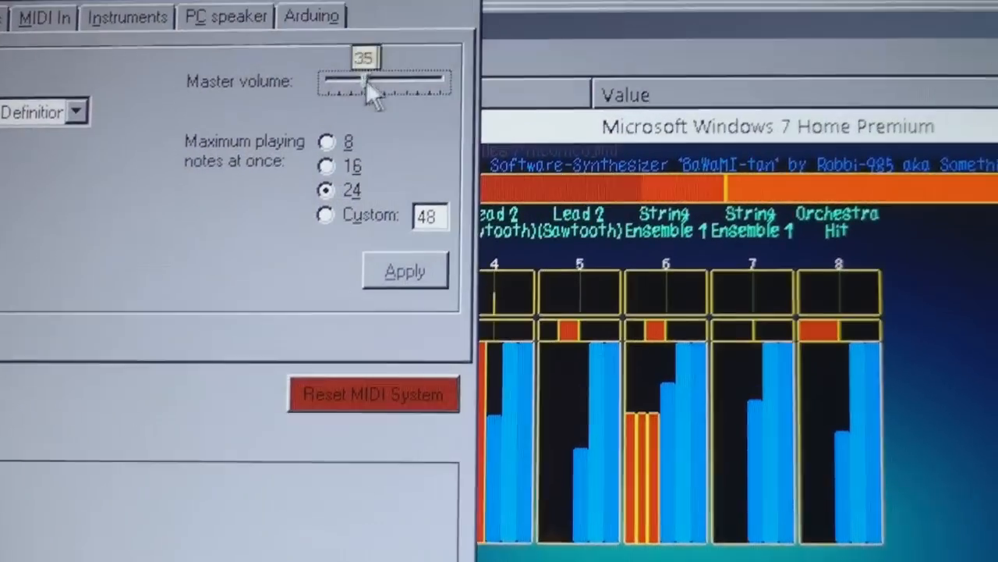